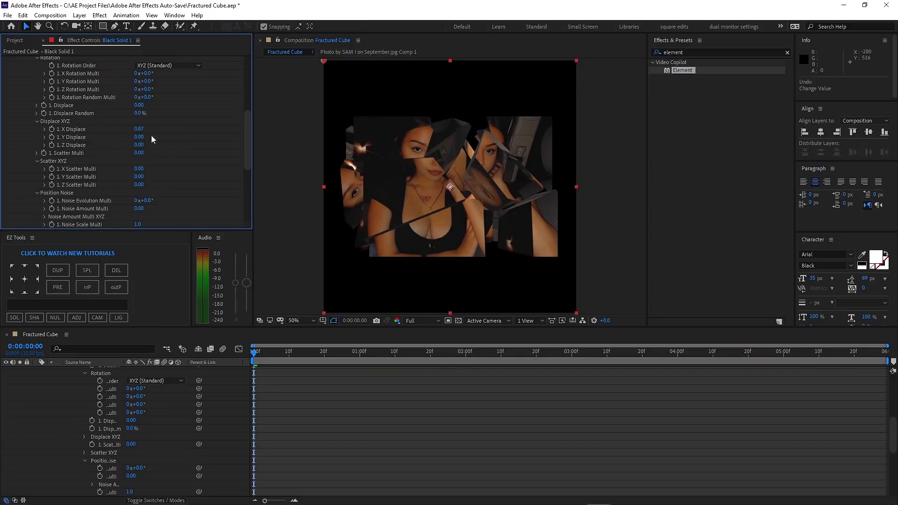
Step: Scrub the Element layer's Displace XYZ value to adjust the cube fragments' displacement
{"action": "left_click_drag", "start_coordinate": [139, 137], "coordinate": [139, 129]}
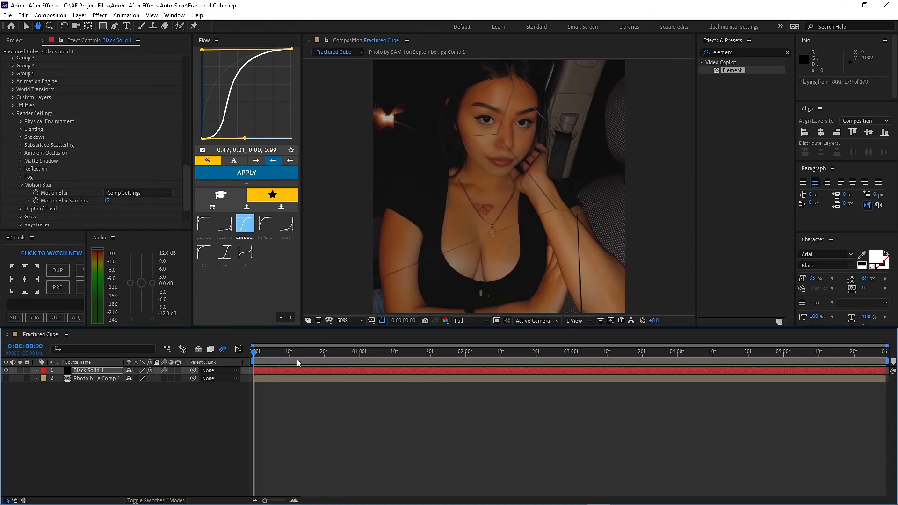
{"action": "left_click", "coordinate": [252, 351]}
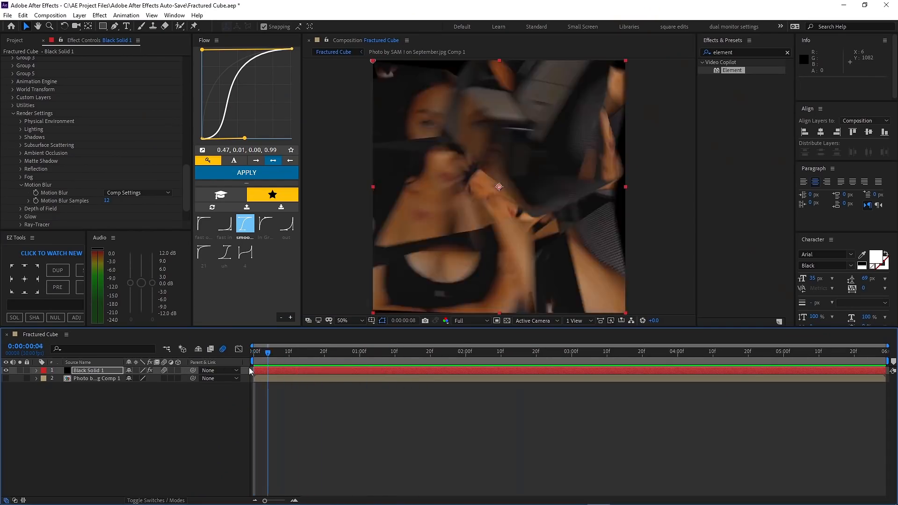
{"action": "left_click", "coordinate": [252, 351]}
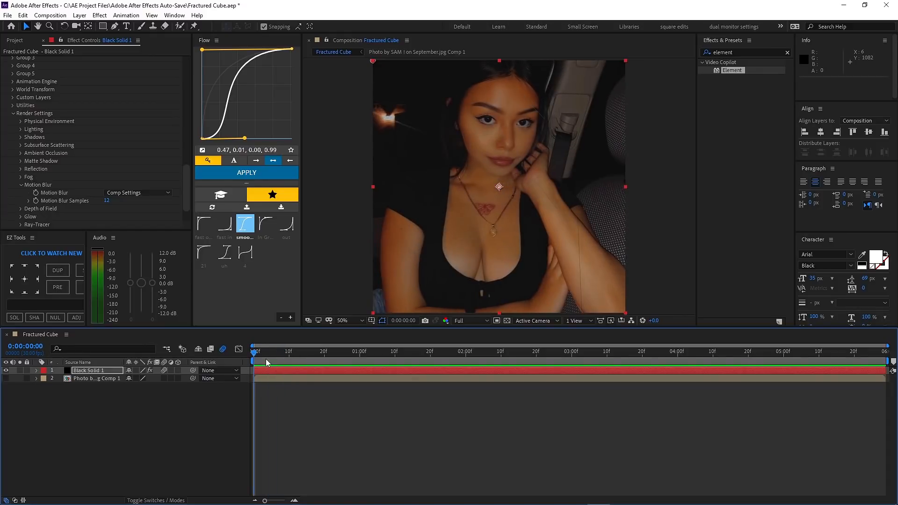